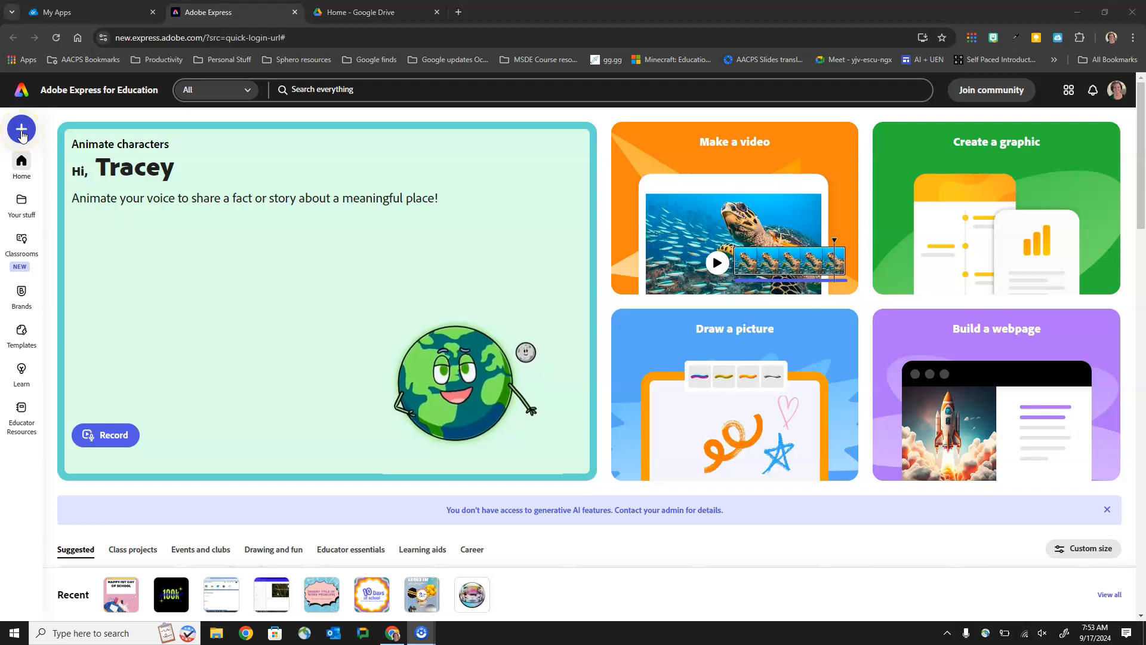
mouse_move(21, 204)
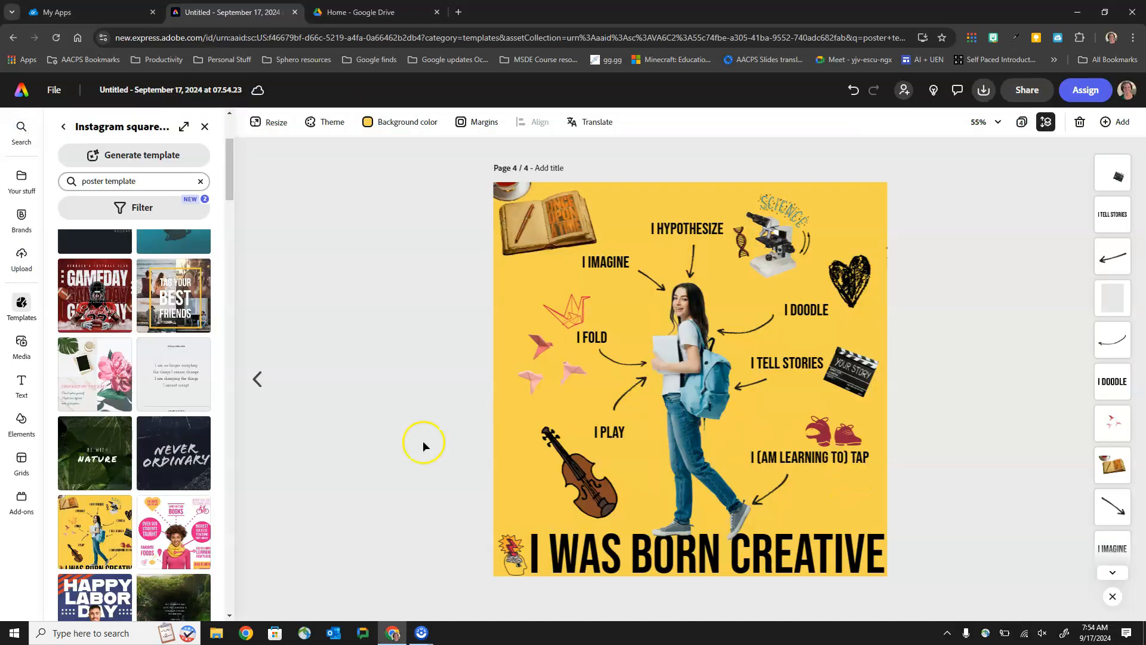
Page back from page 4 to page 1, the 'All about Adrian' poster
left_click(258, 380)
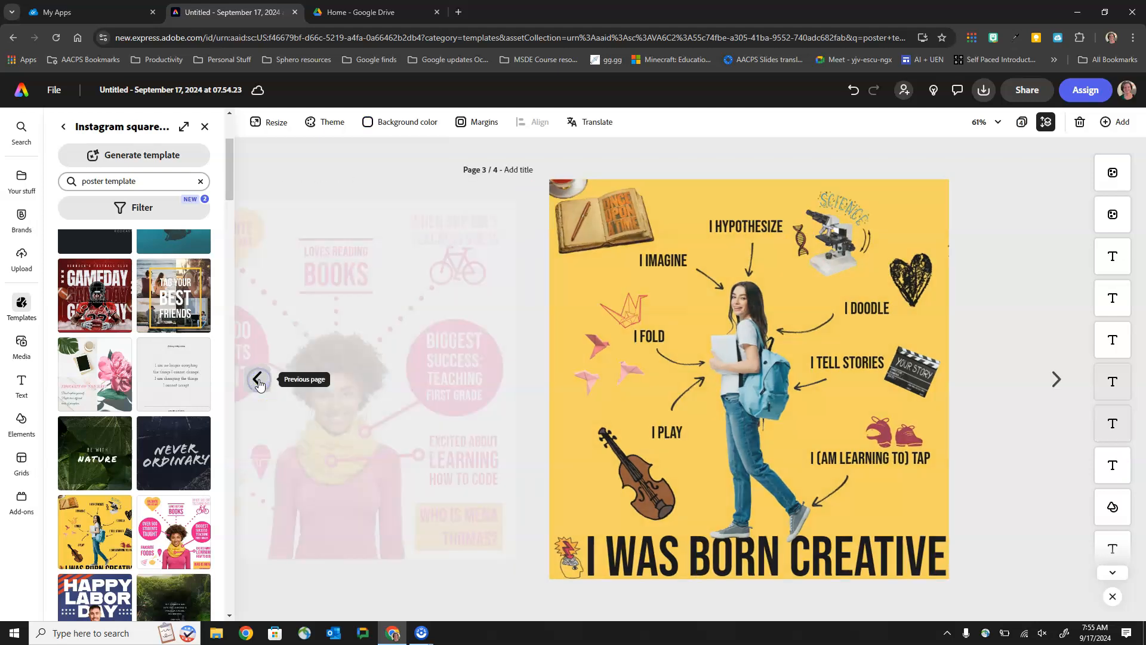
left_click(258, 380)
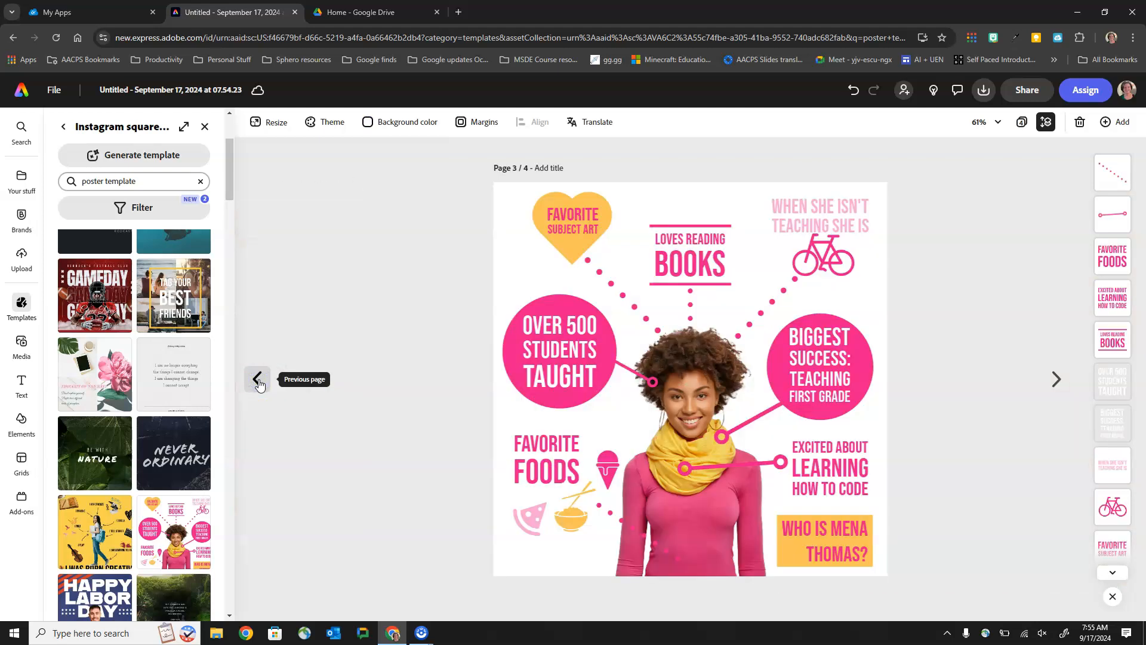
left_click(258, 379)
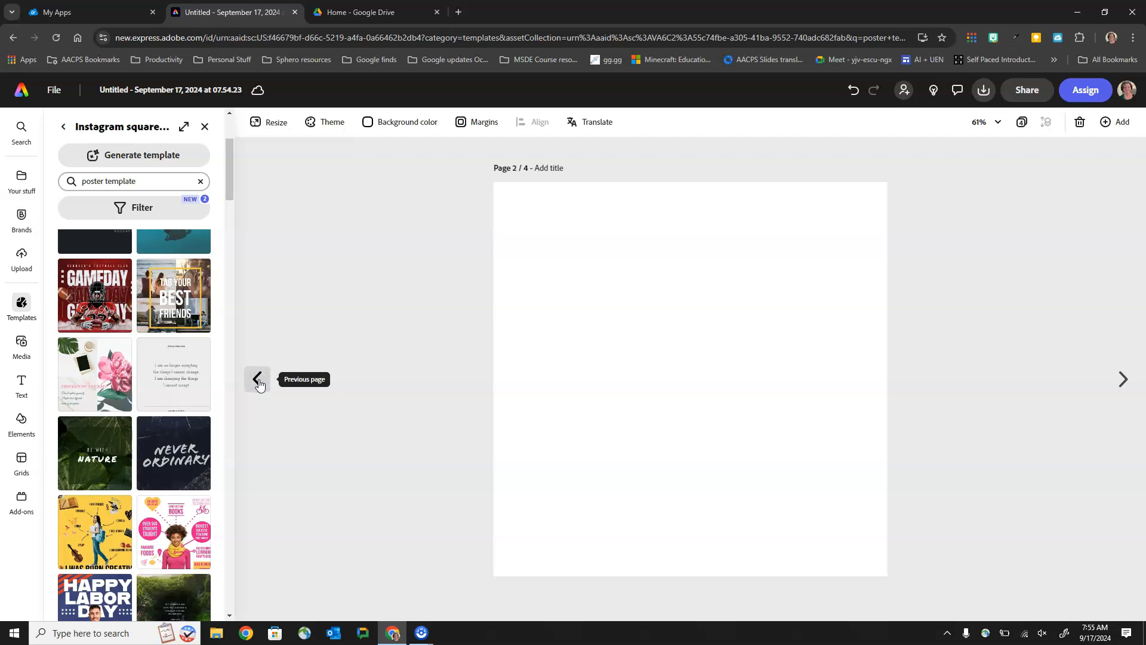
left_click(258, 379)
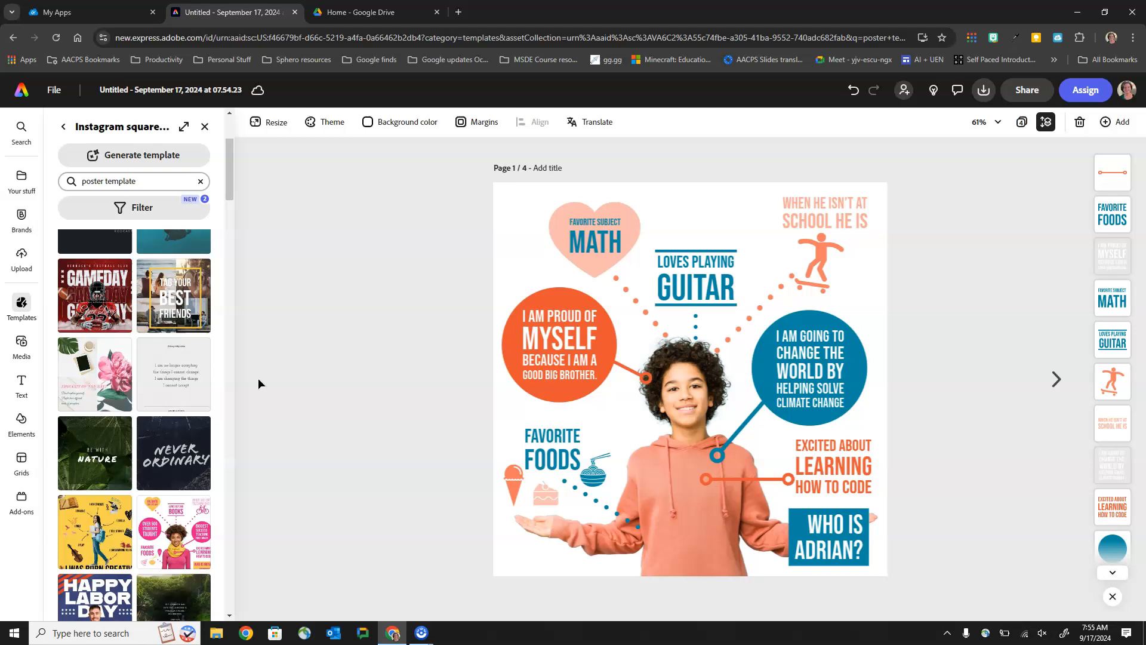
mouse_move(355, 399)
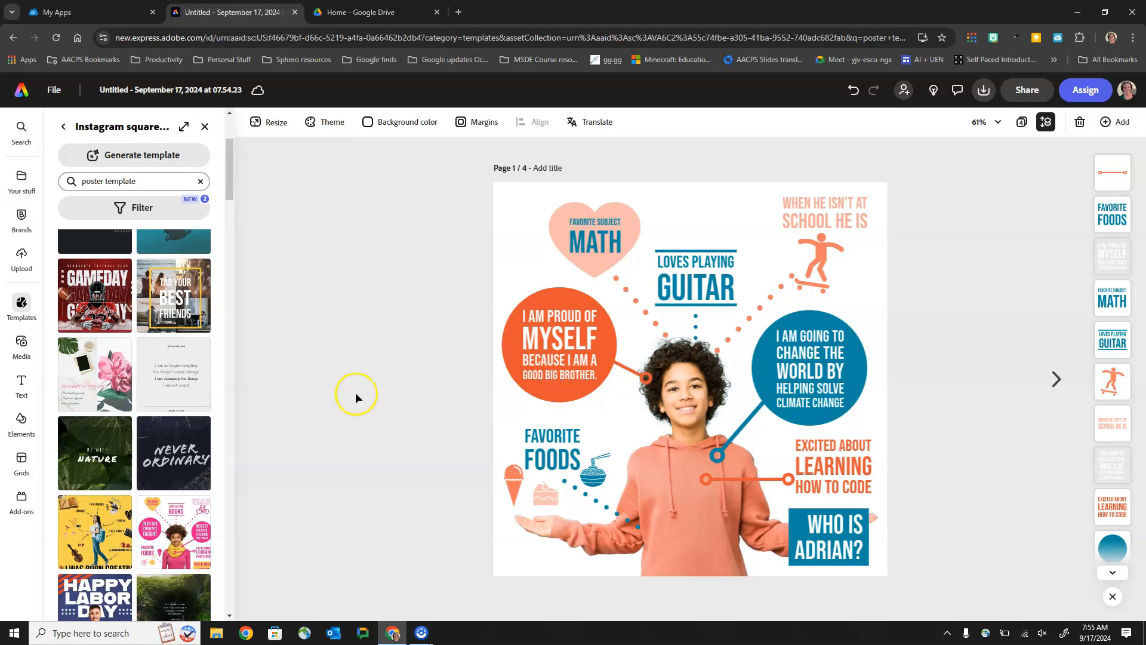
mouse_move(410, 403)
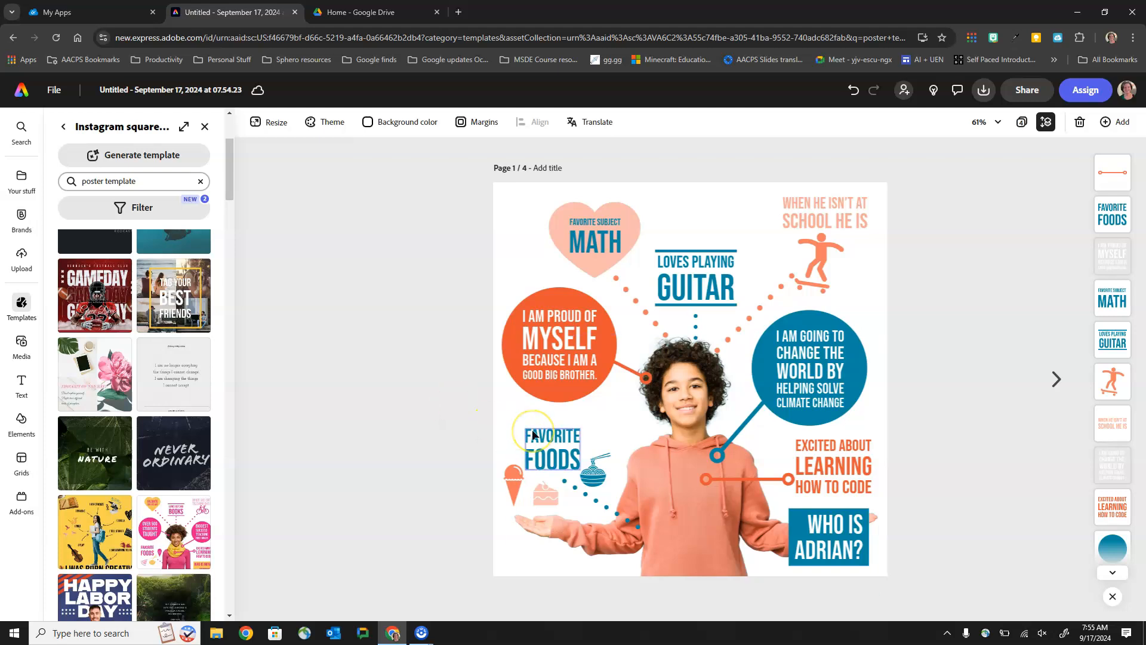
Start a new assignment from the Adrian poster template via Assign
left_click(551, 445)
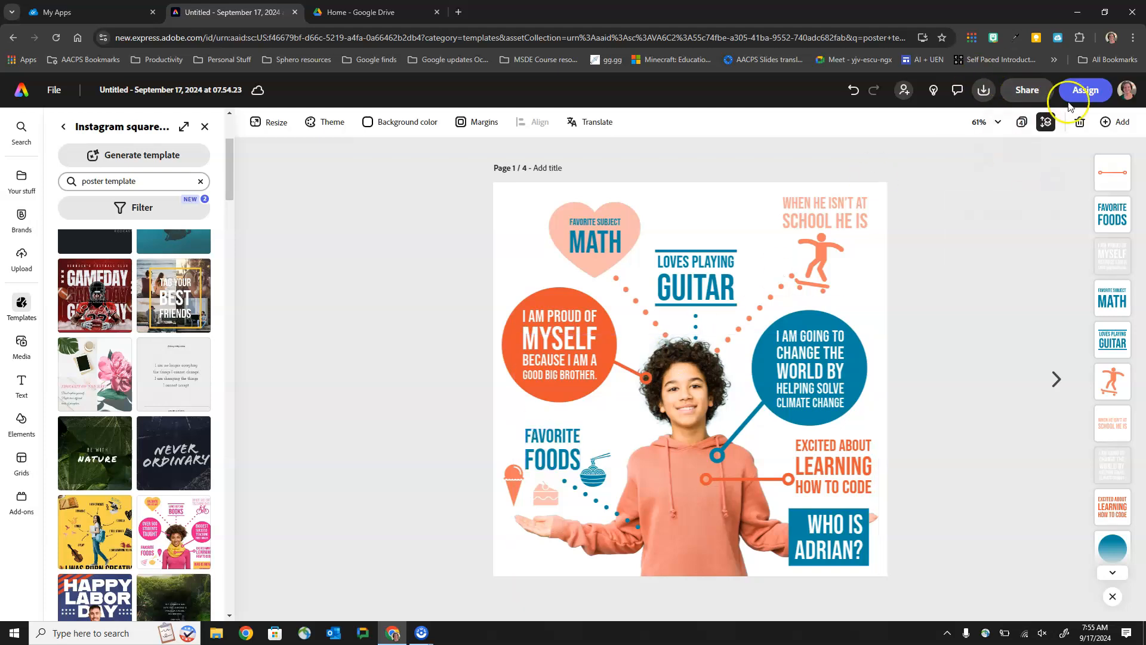
mouse_move(1085, 90)
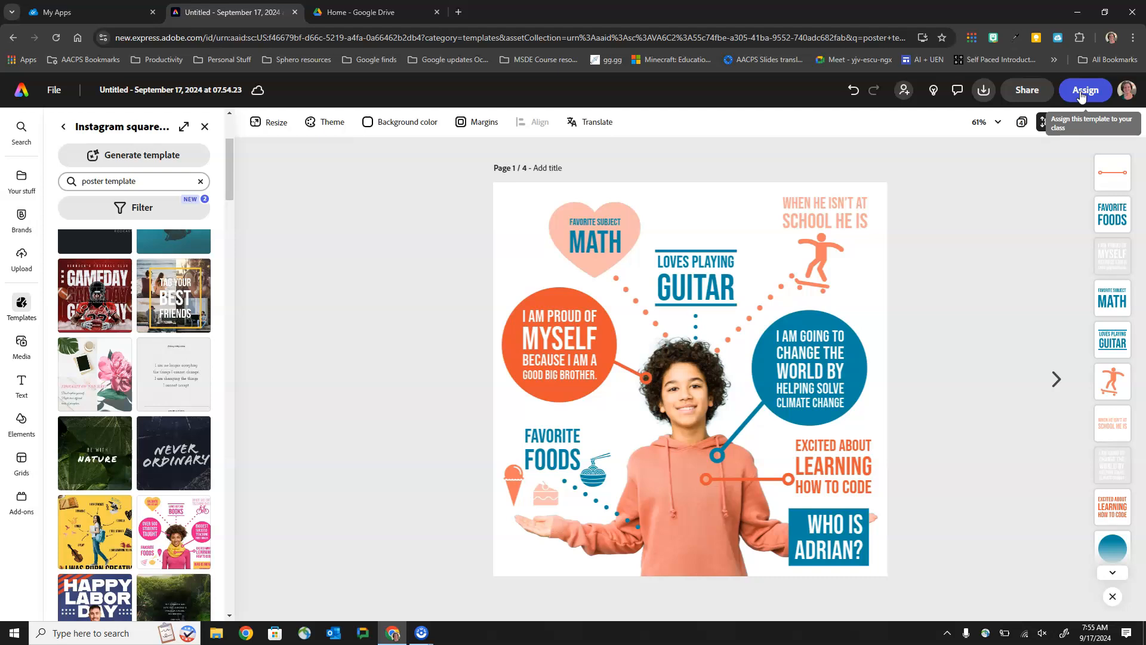
left_click(1084, 89)
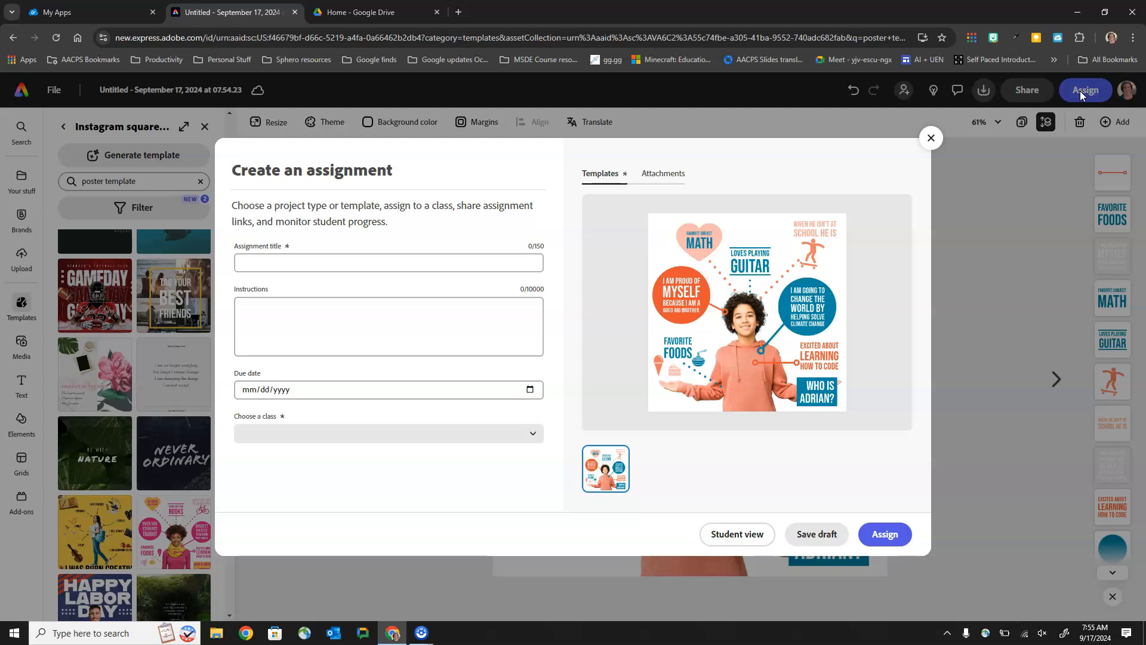
mouse_move(835, 213)
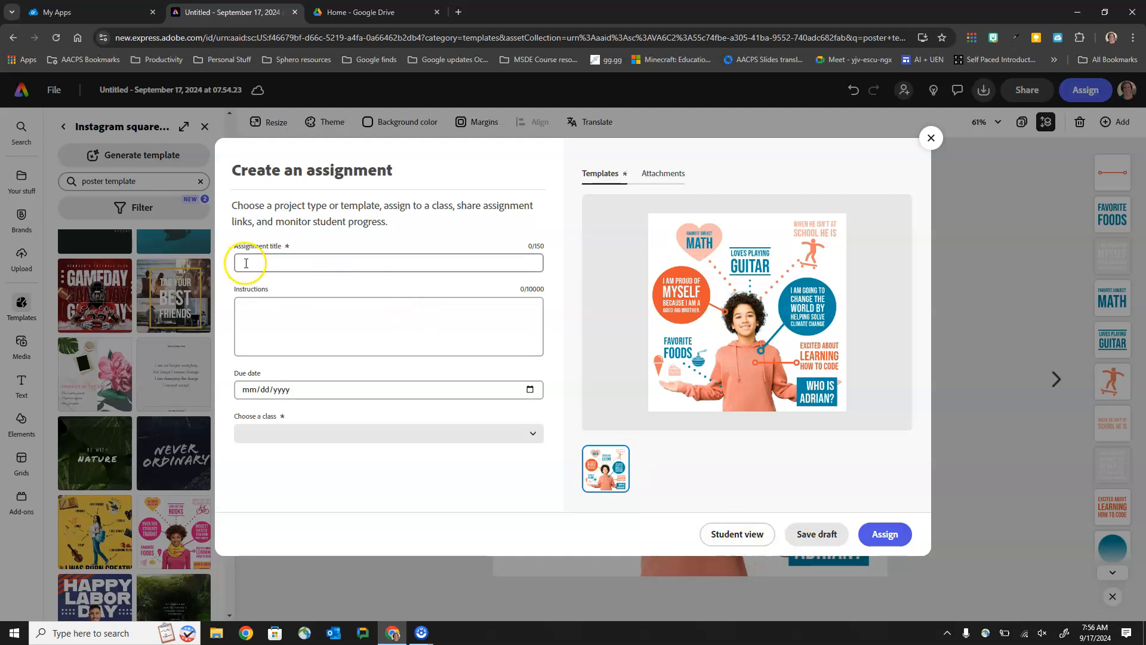
Enter 'Getting to Know Me Poster' as the assignment title
type("Getting to Know Me Poster")
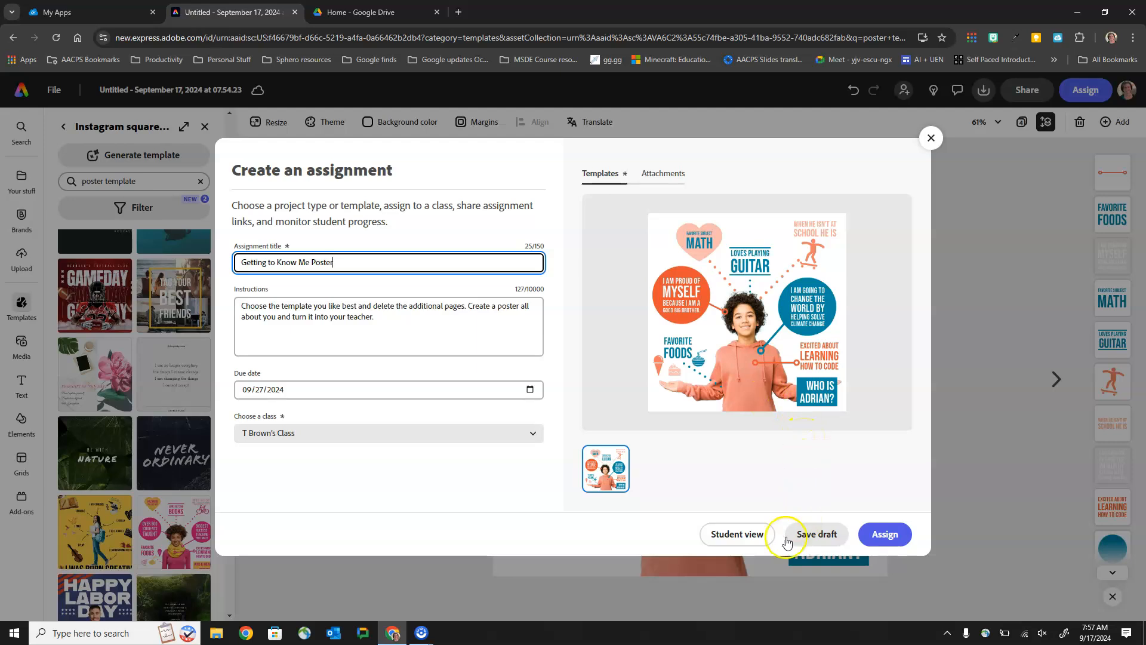
mouse_move(737, 534)
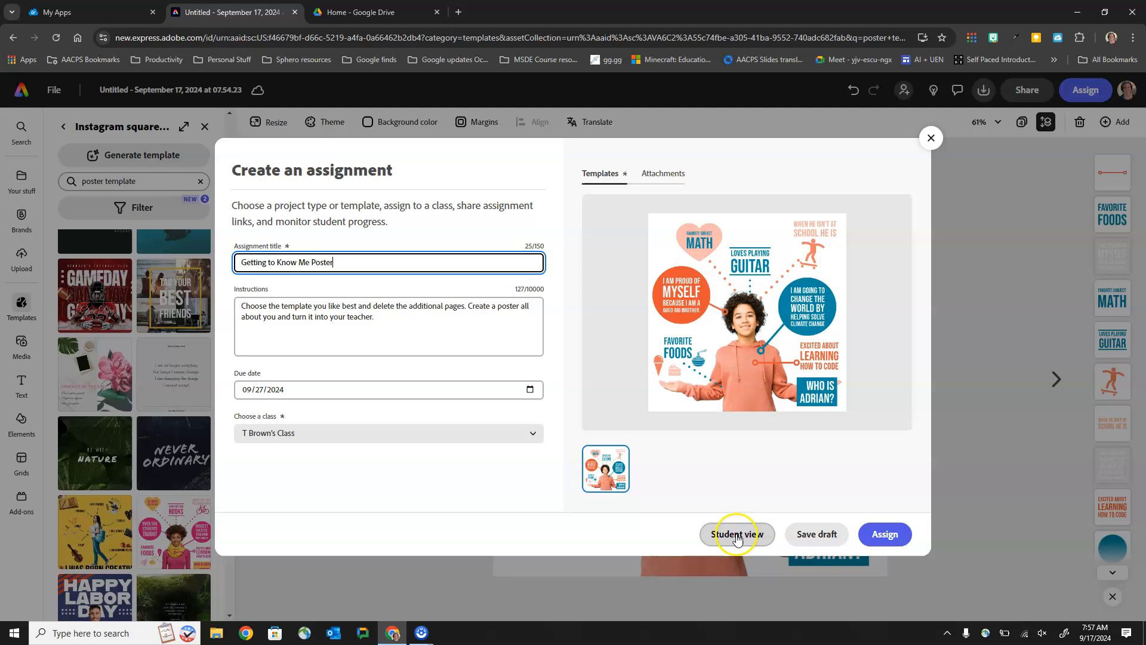
left_click(736, 534)
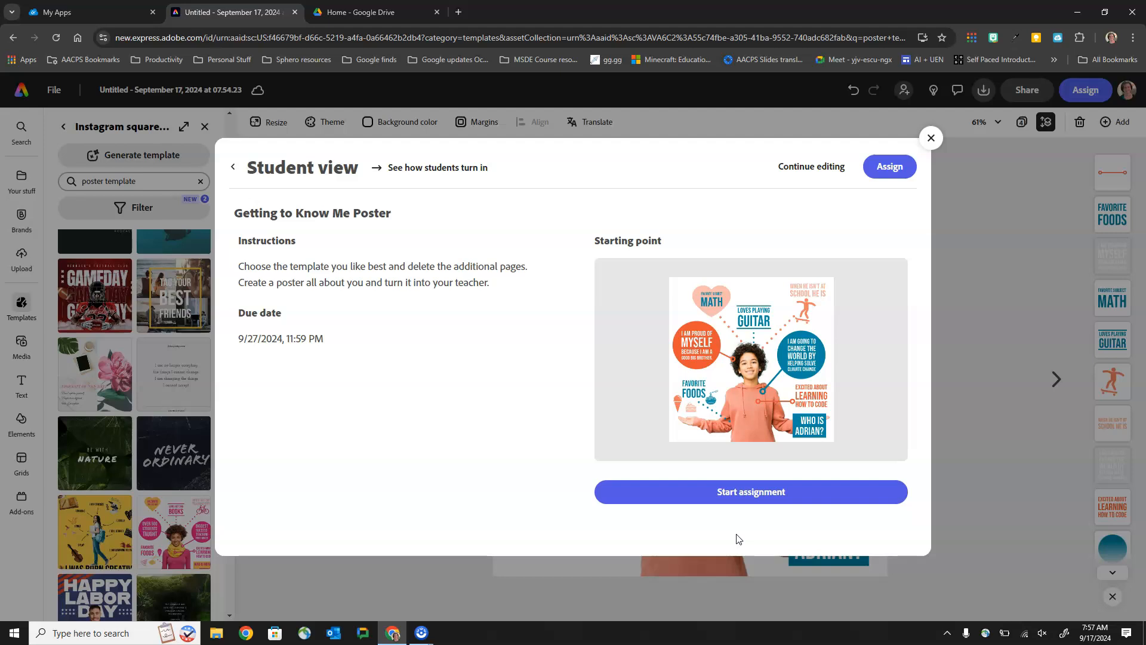
mouse_move(870, 285)
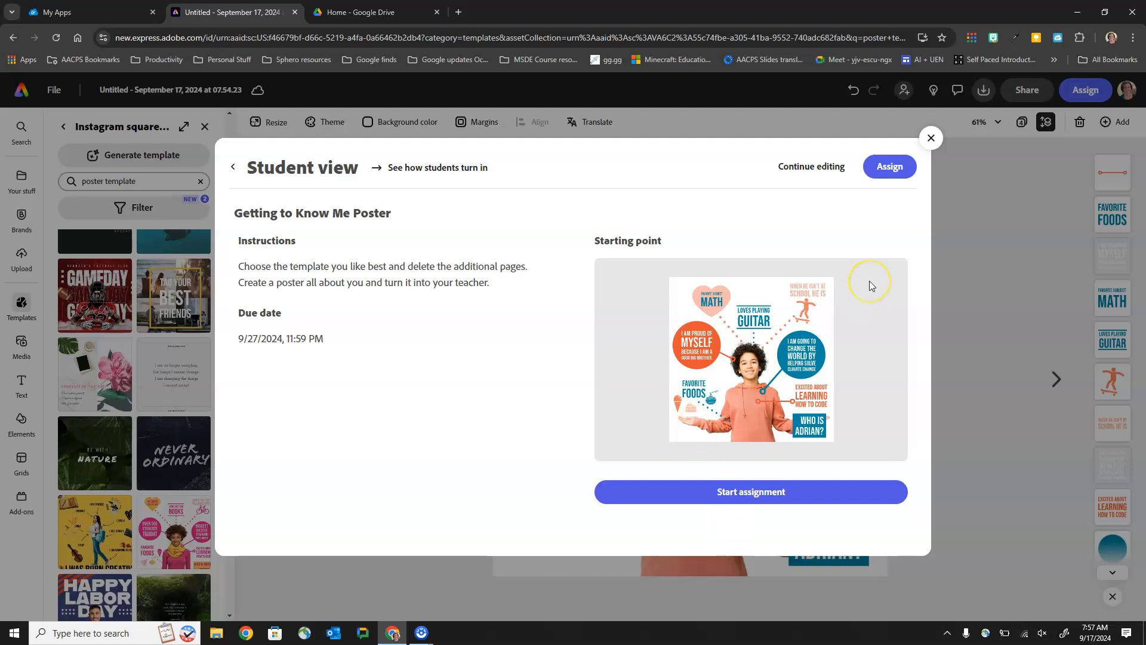
mouse_move(233, 167)
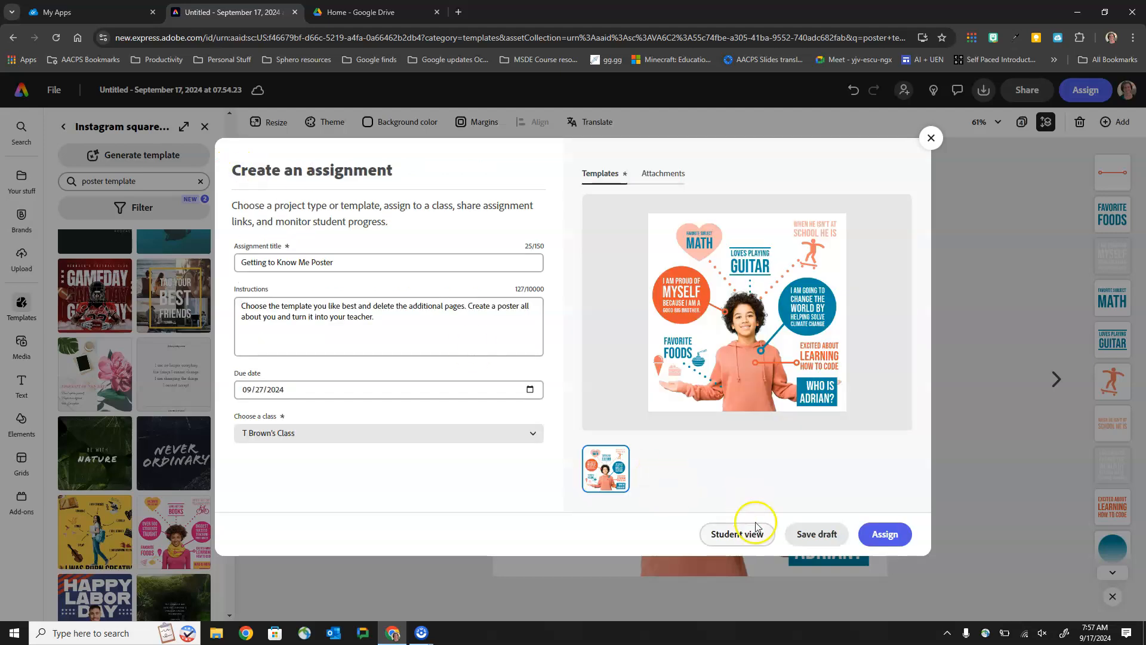
mouse_move(815, 534)
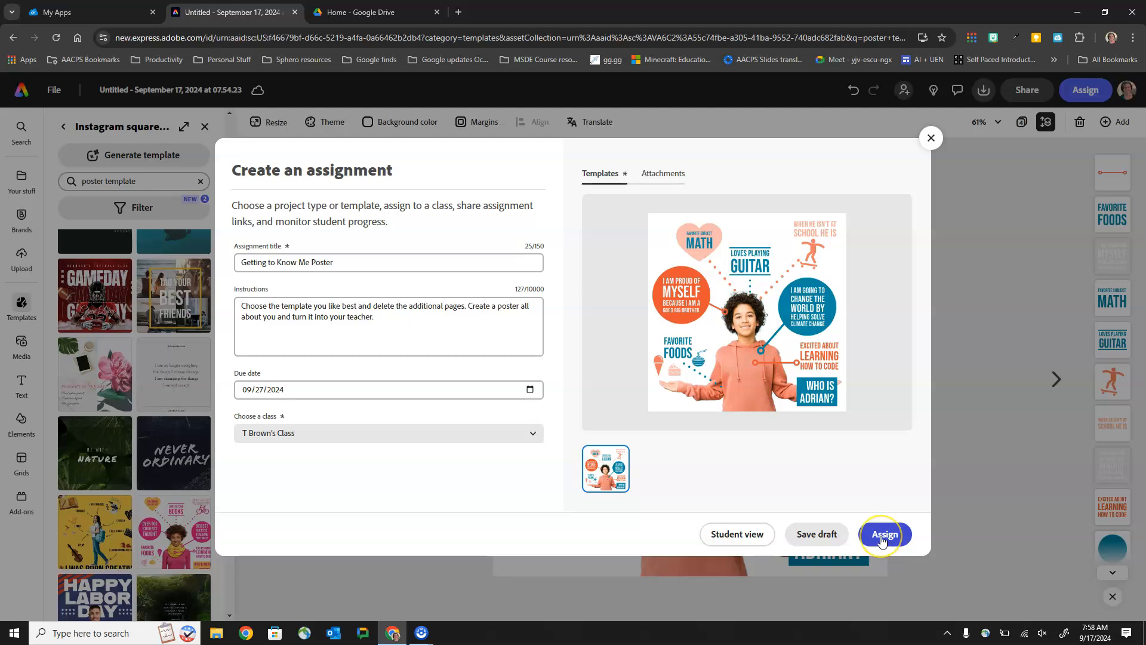
Publish the poster assignment and close the 'Your assignment is live' confirmation
left_click(883, 533)
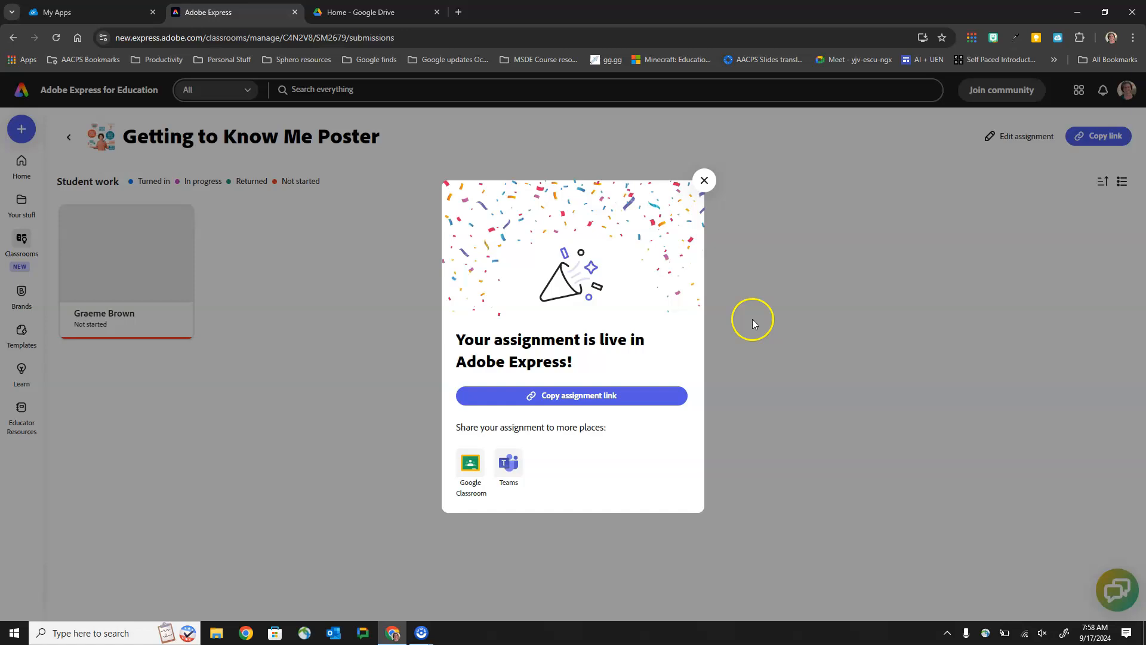
mouse_move(720, 288)
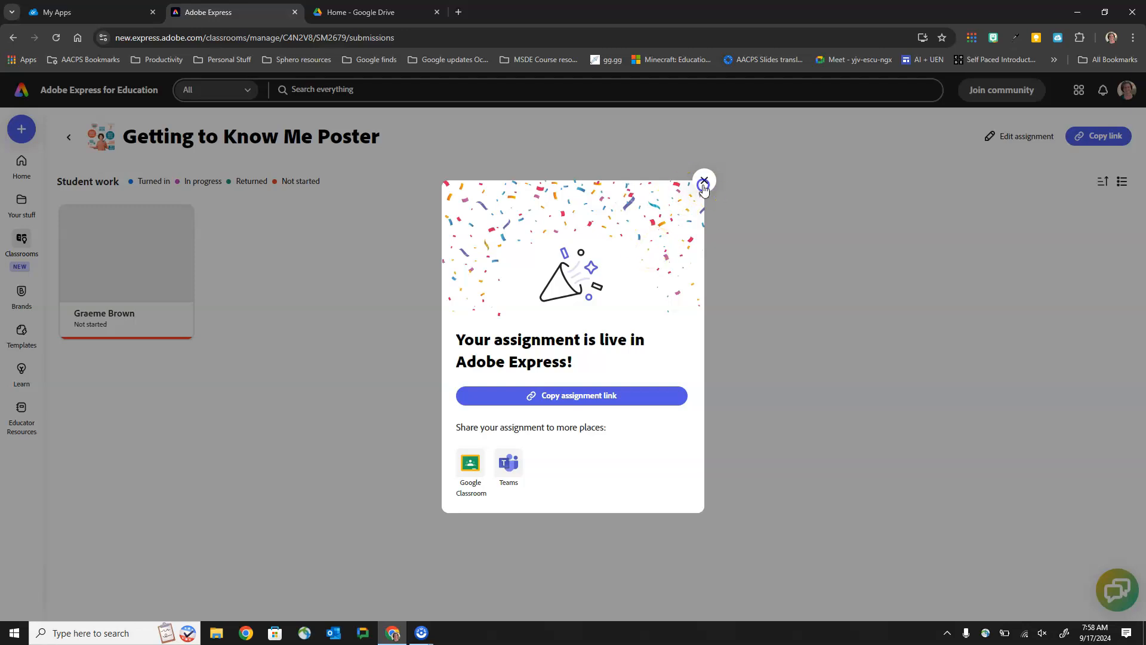
left_click(702, 181)
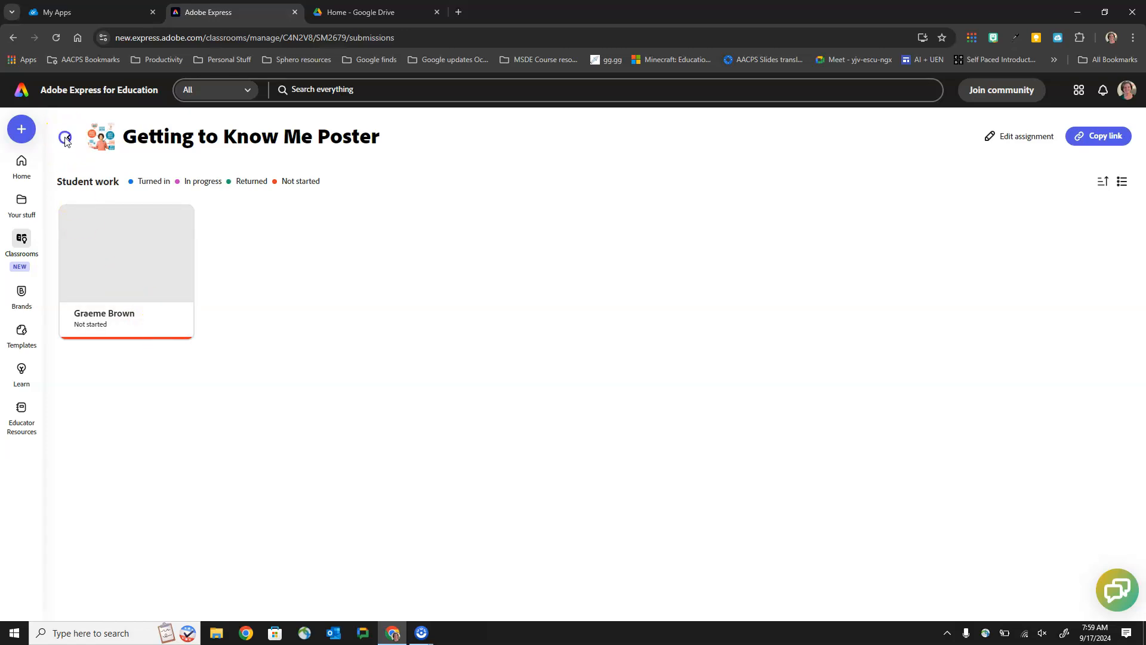
Return to Classrooms and begin a new assignment for the Brown Sample class
left_click(64, 136)
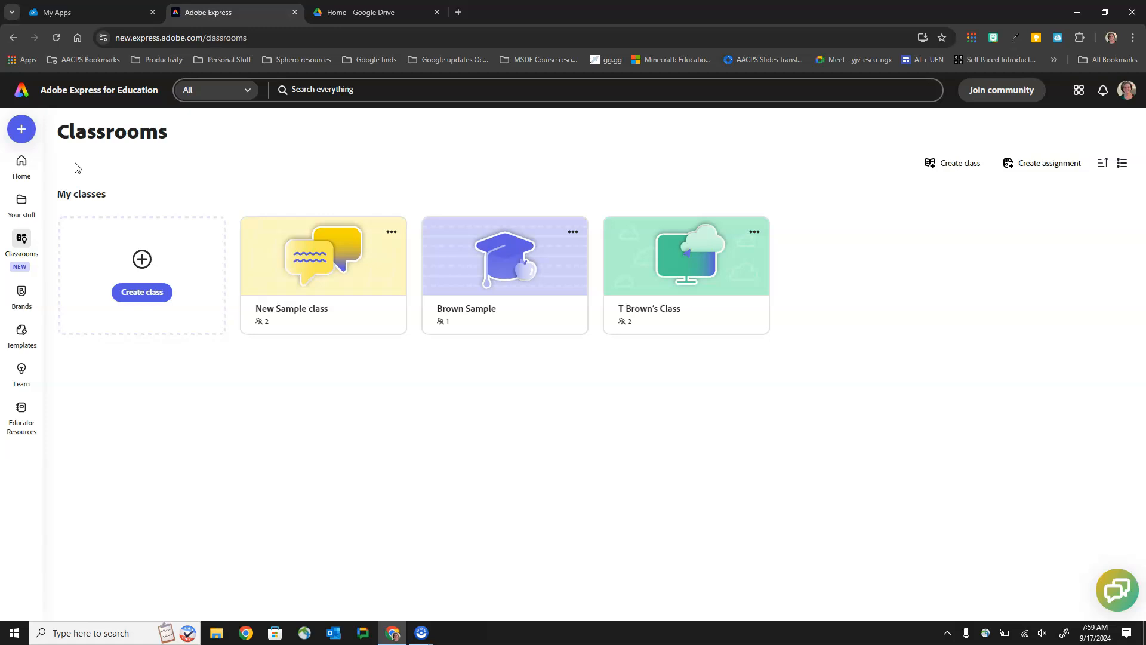
mouse_move(104, 195)
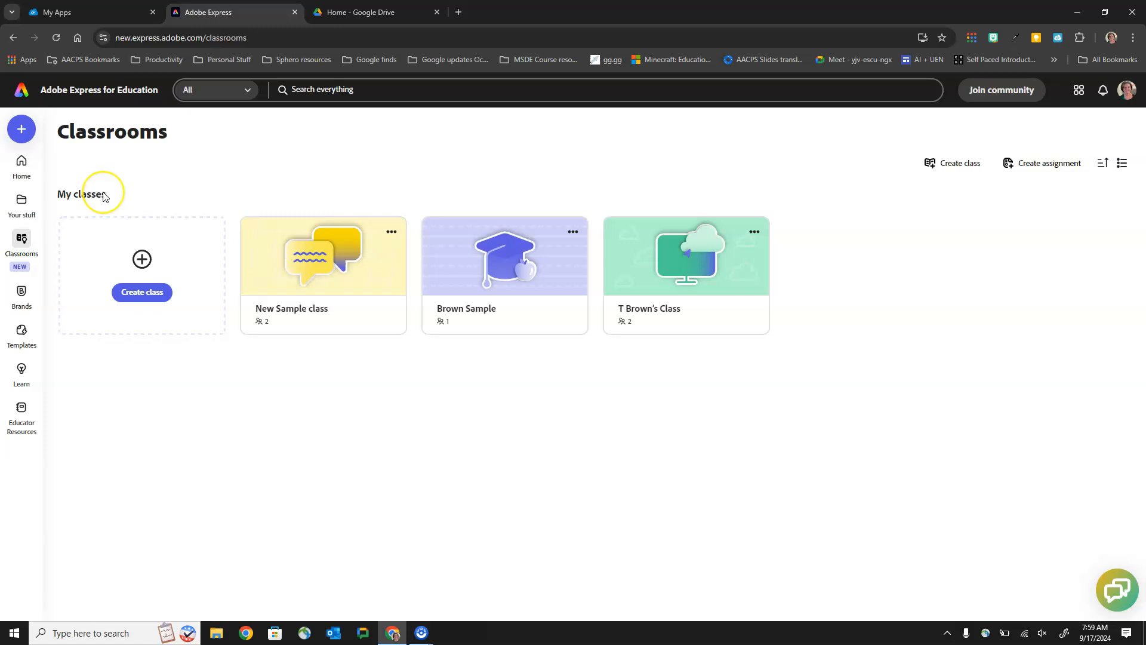
mouse_move(472, 278)
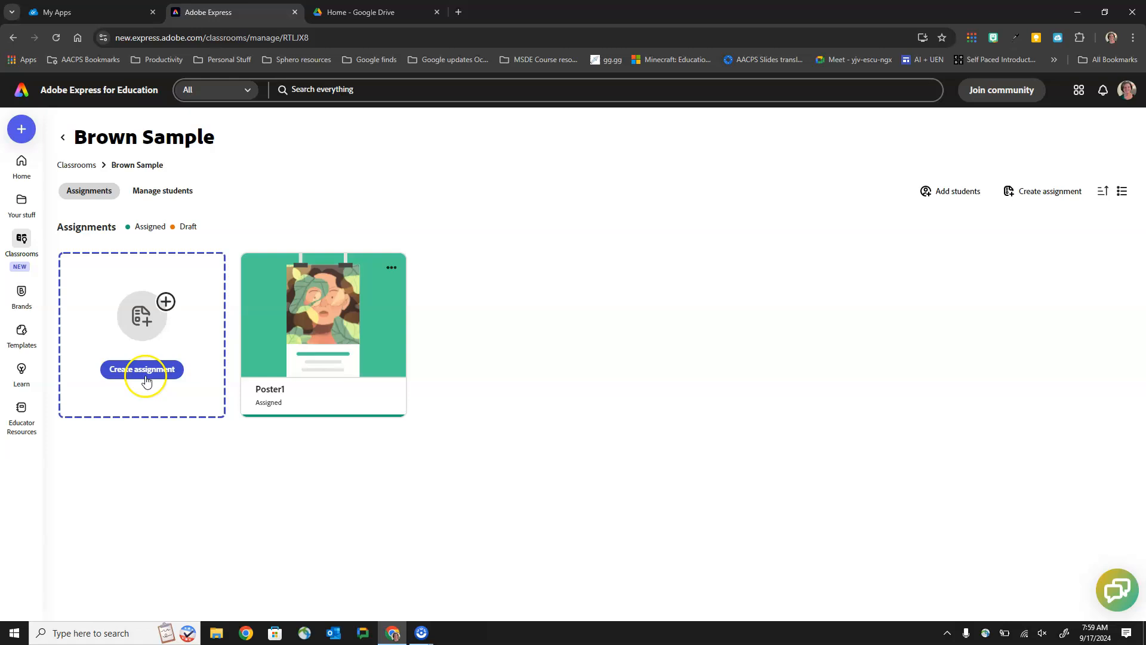
mouse_move(632, 340)
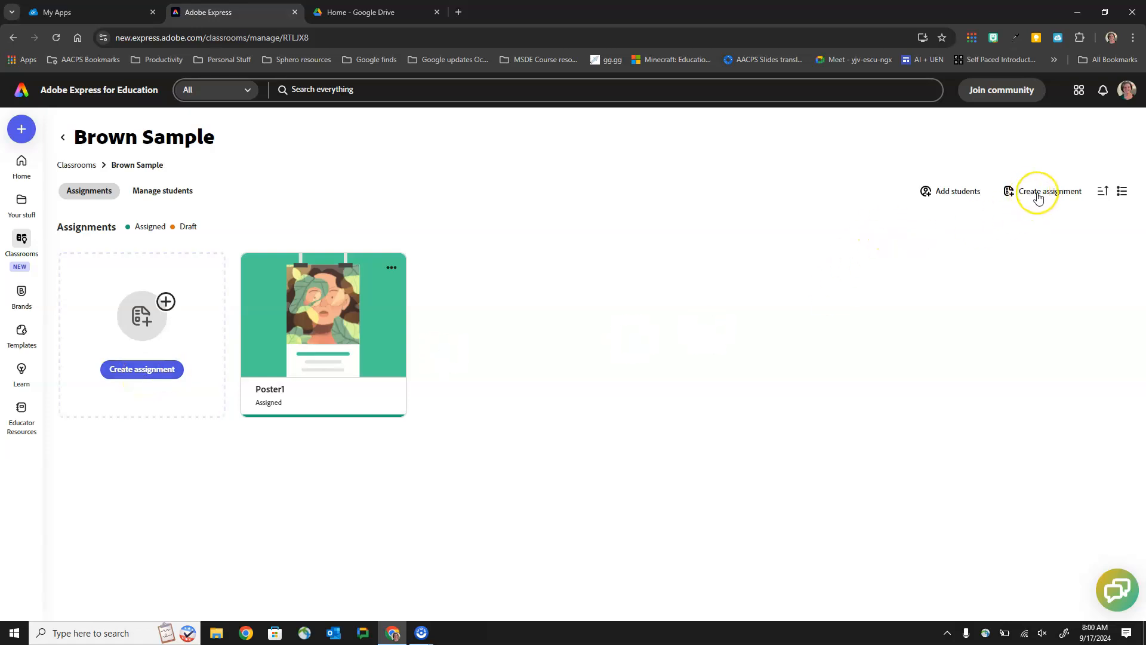
mouse_move(1038, 196)
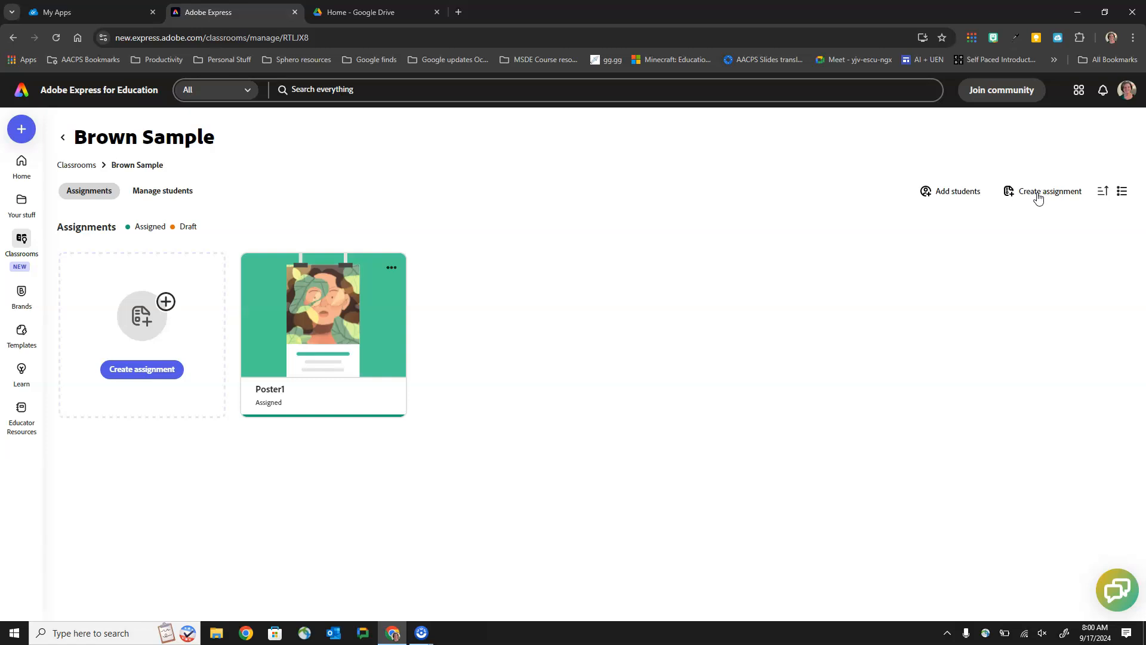
mouse_move(135, 380)
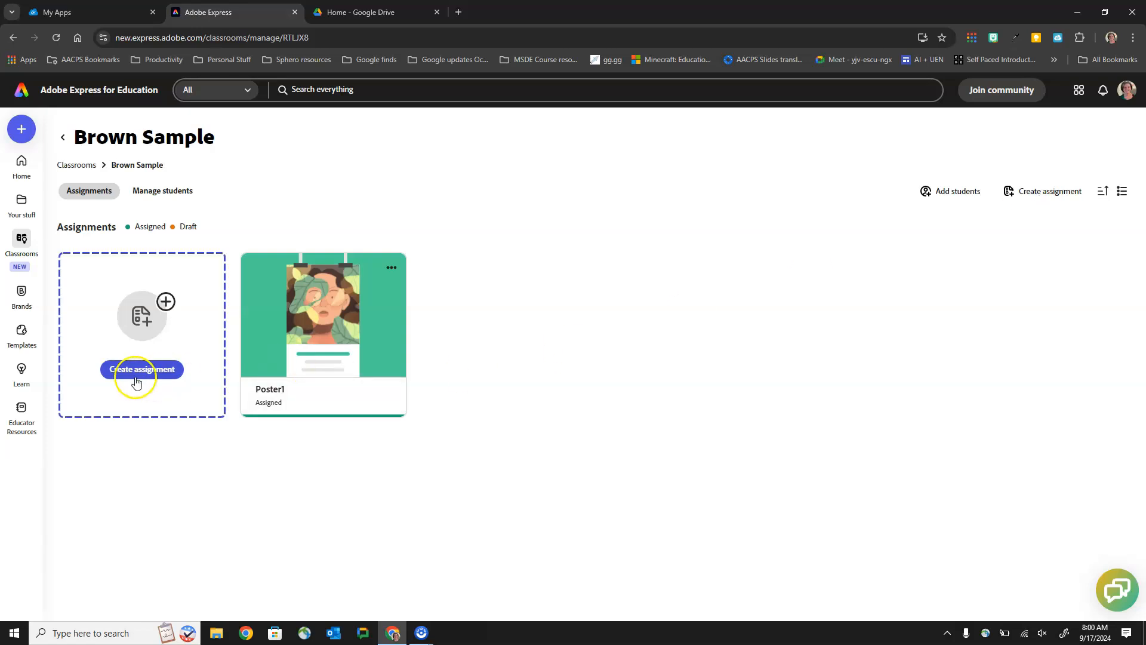
left_click(141, 369)
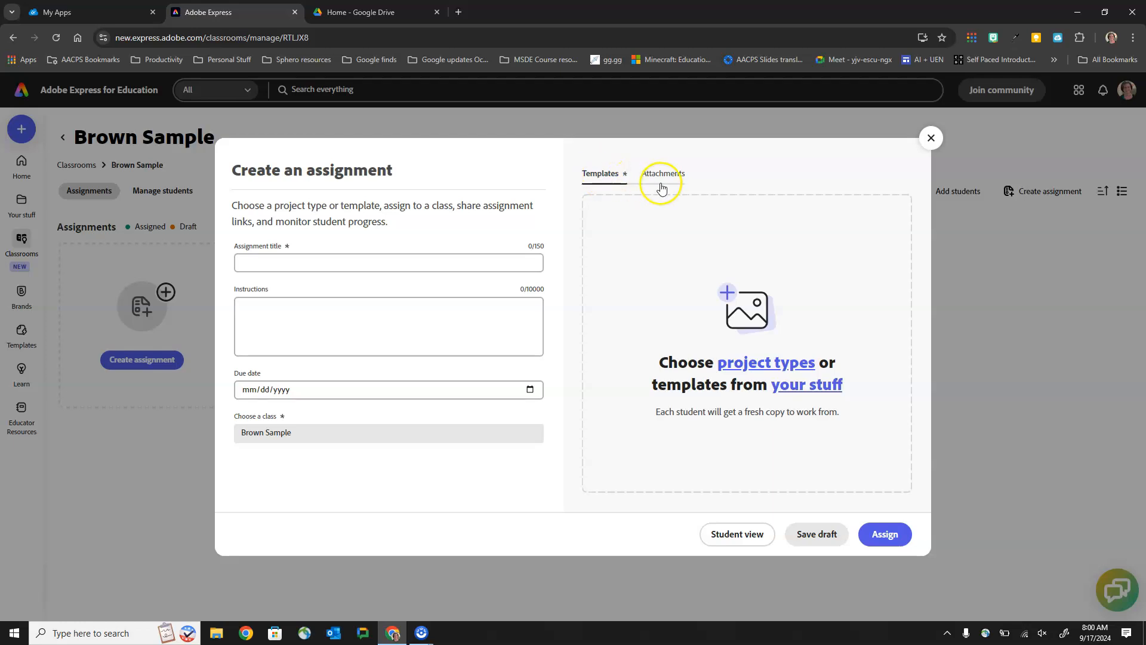
mouse_move(737, 533)
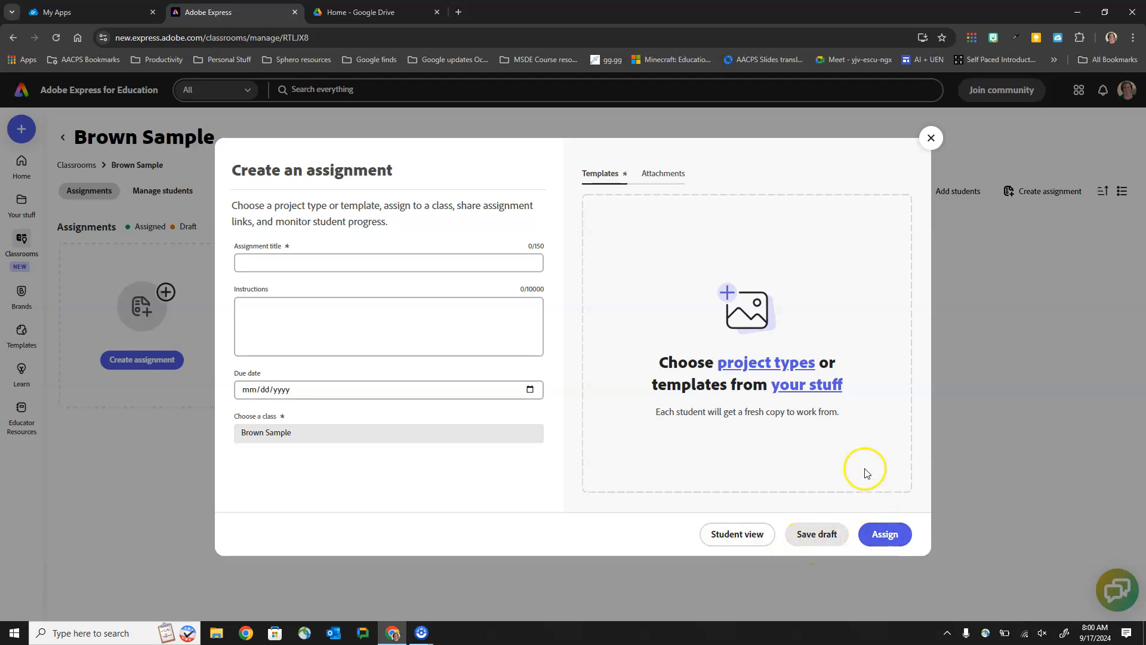
mouse_move(818, 401)
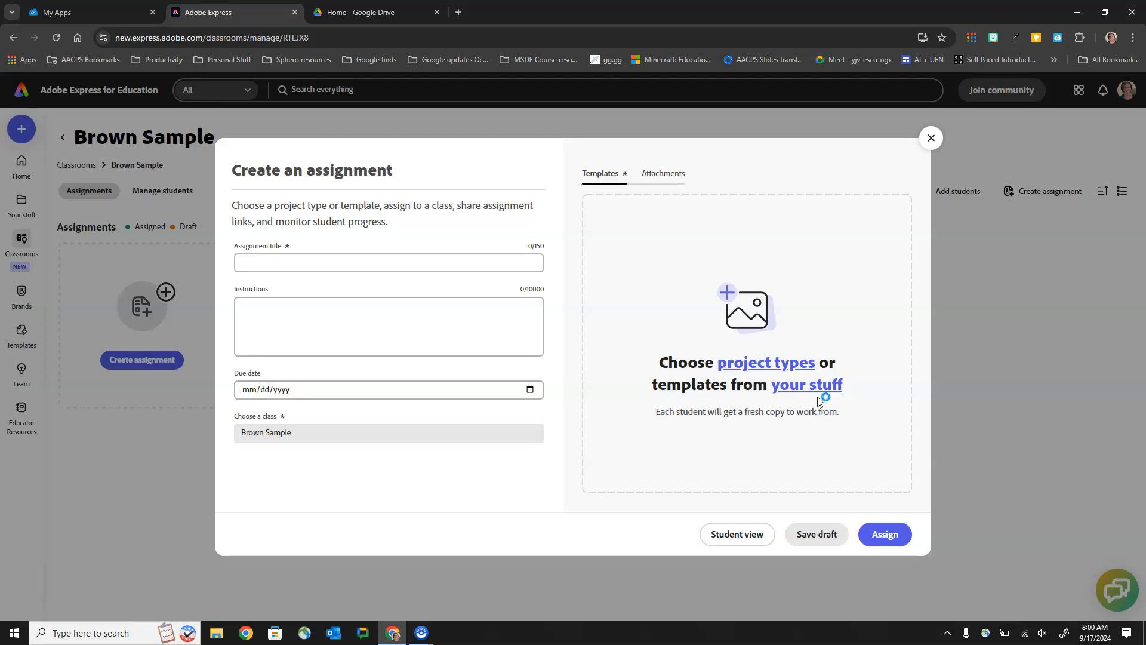
mouse_move(822, 386)
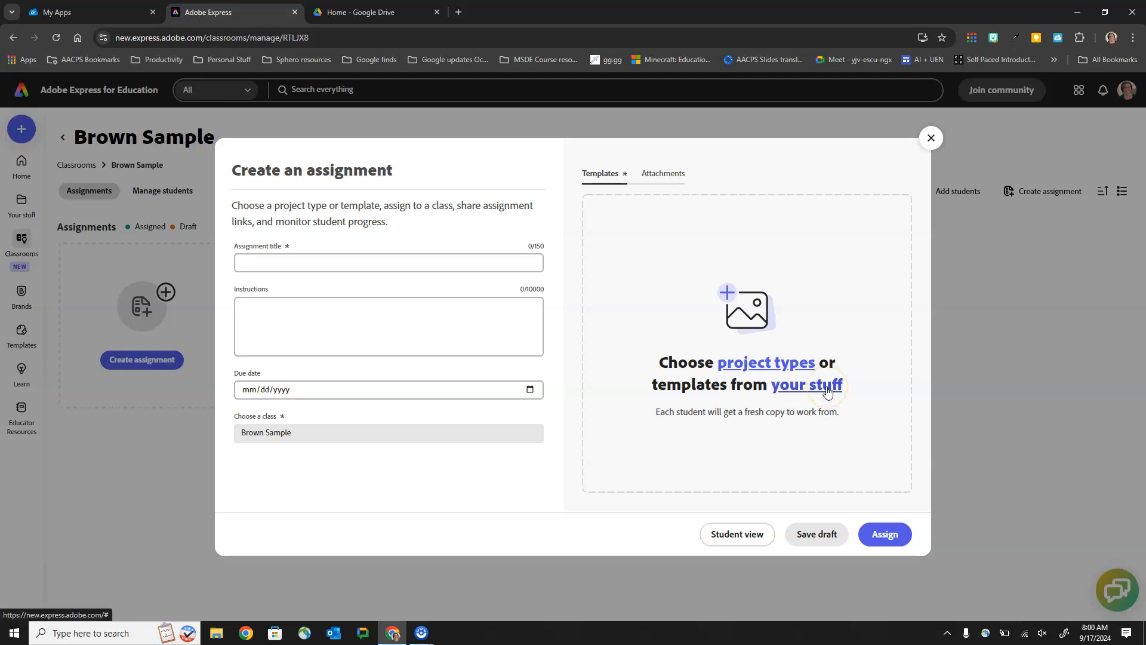
Choose Infographic as the starting project type and confirm it
left_click(765, 361)
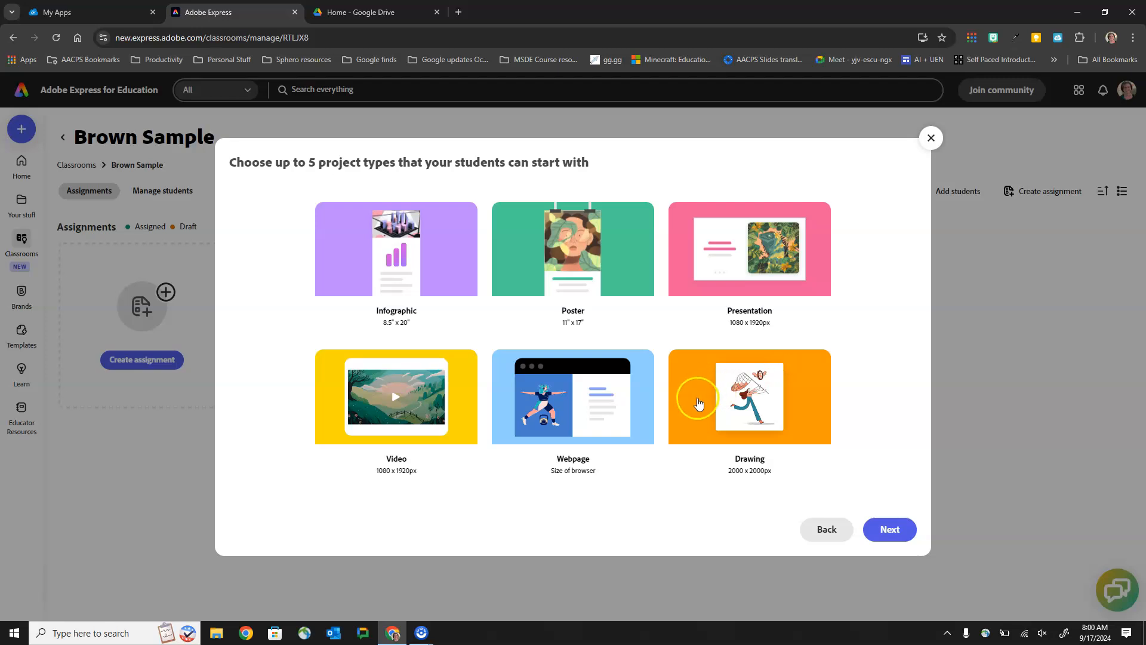
mouse_move(596, 386)
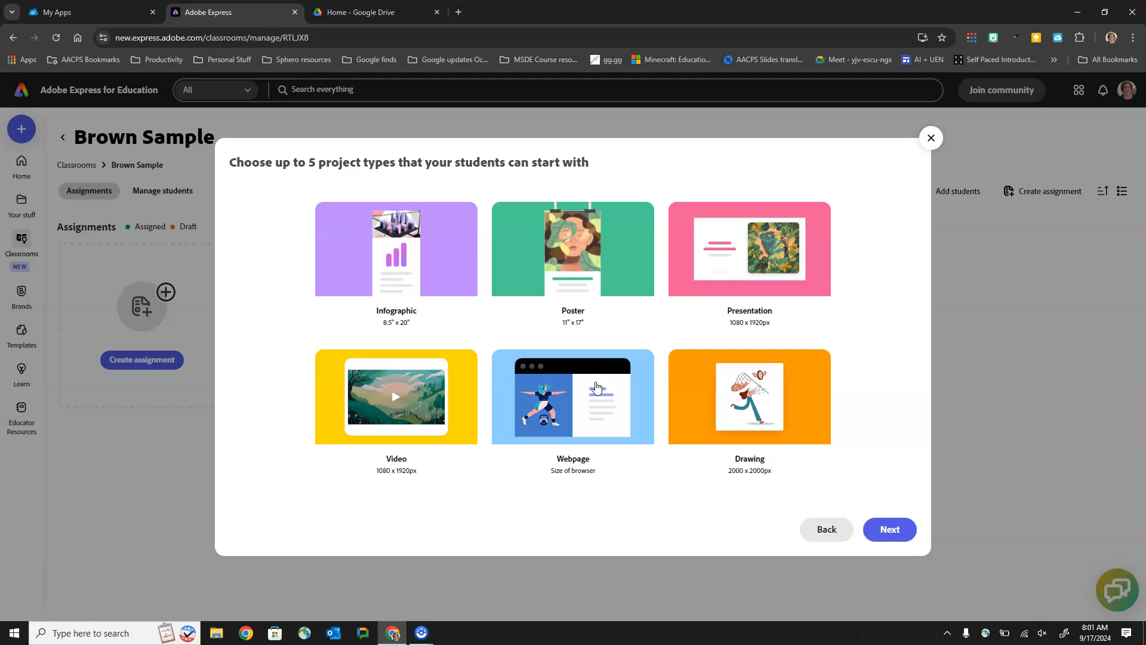
left_click(395, 249)
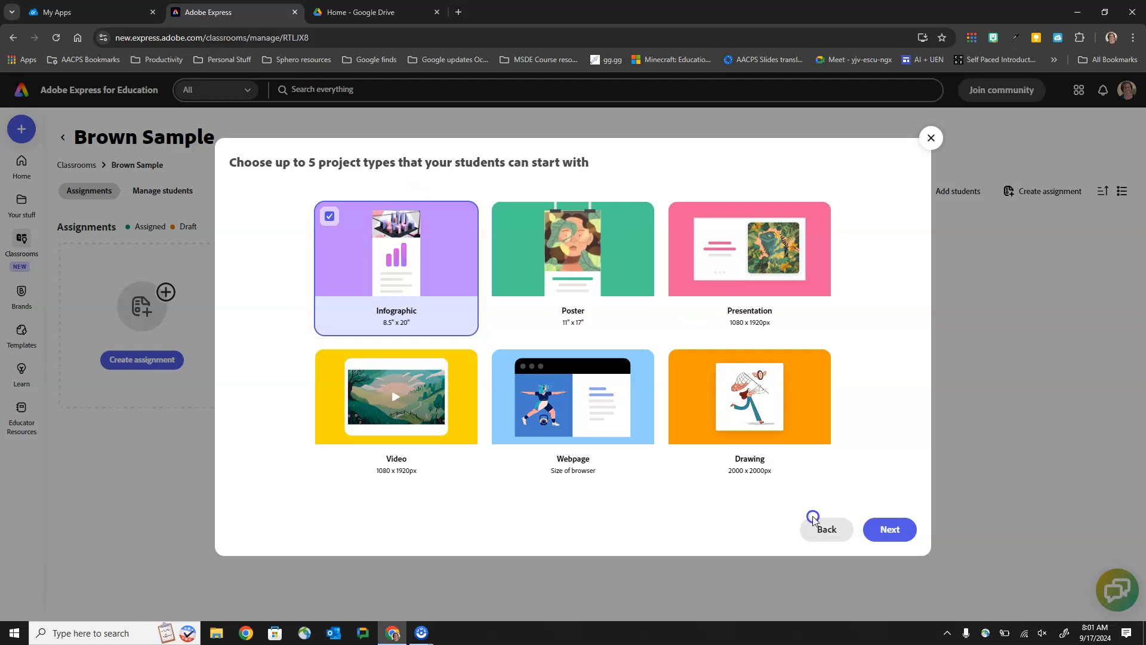
left_click(888, 529)
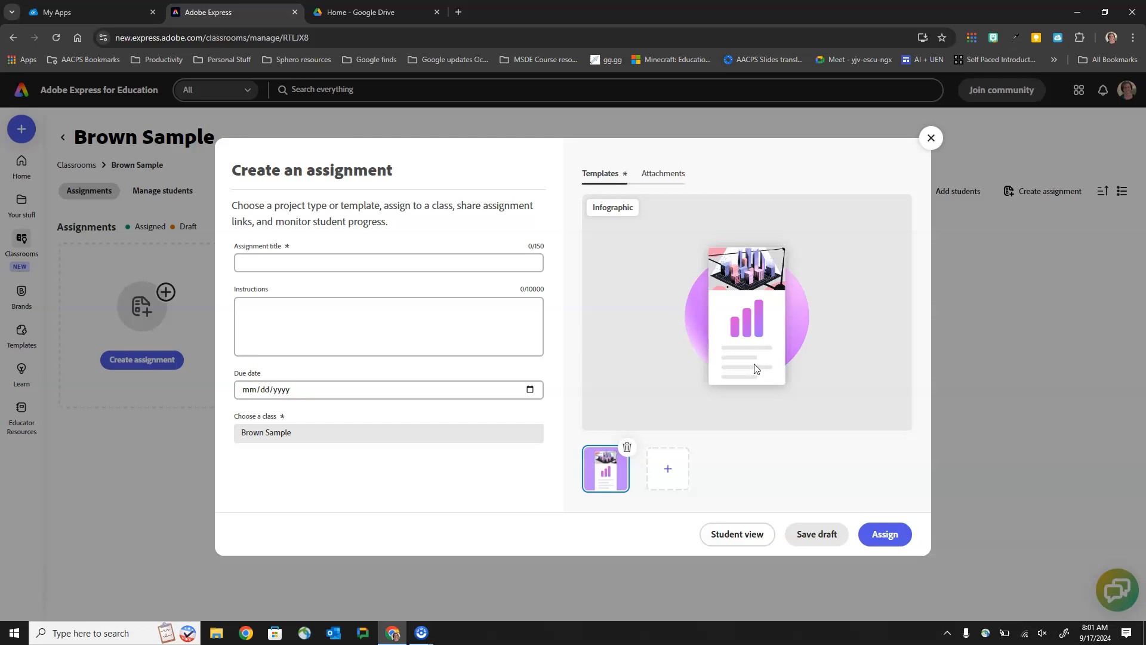
Title the assignment 'Unit 1 Infographic' and assign it to Brown Sample
left_click(253, 263)
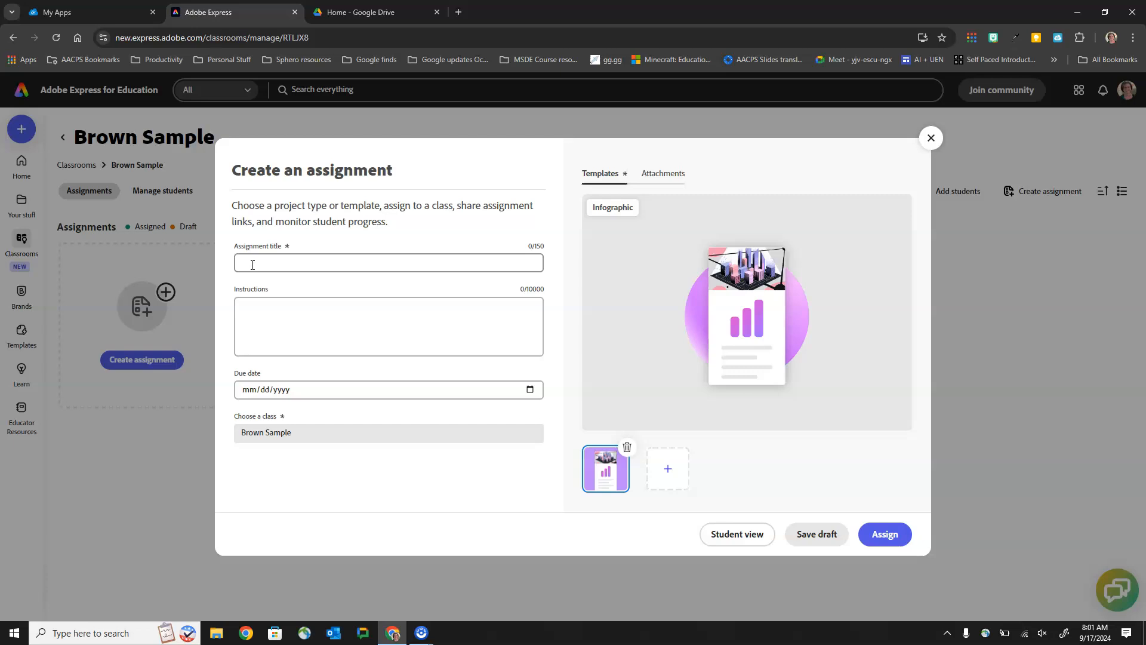
left_click(884, 534)
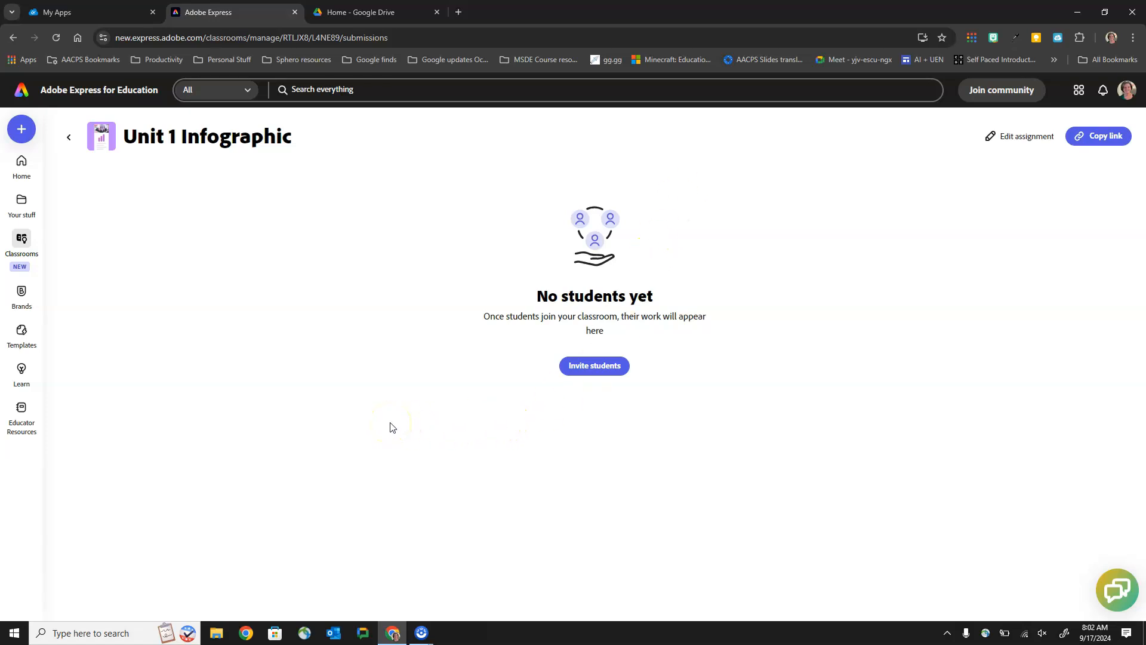
mouse_move(50, 582)
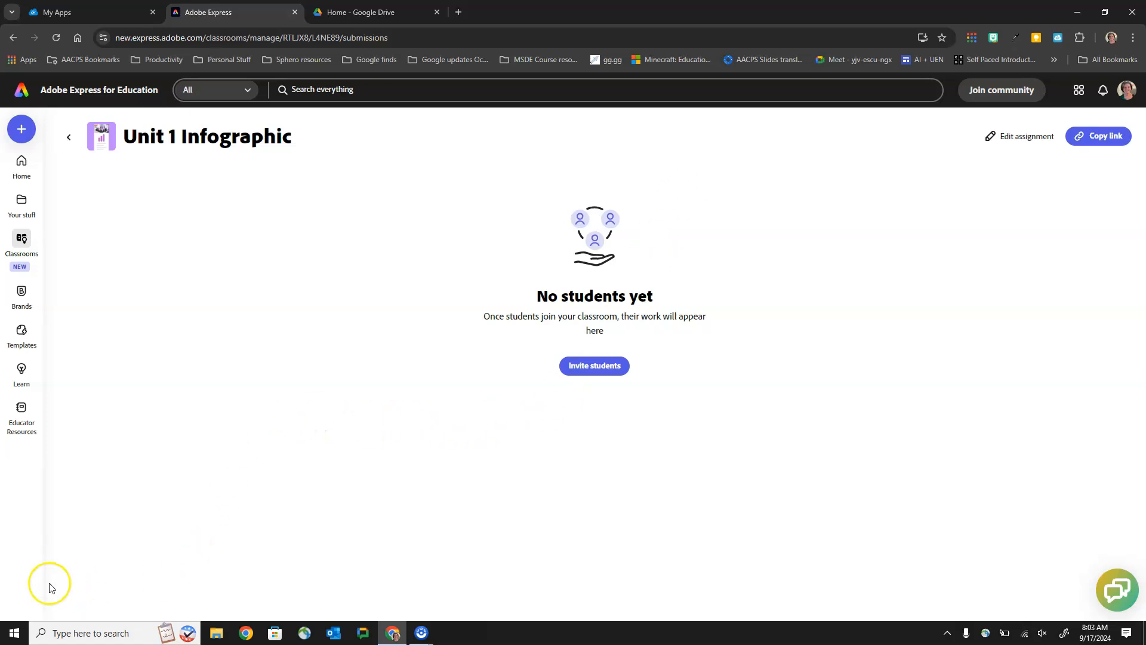